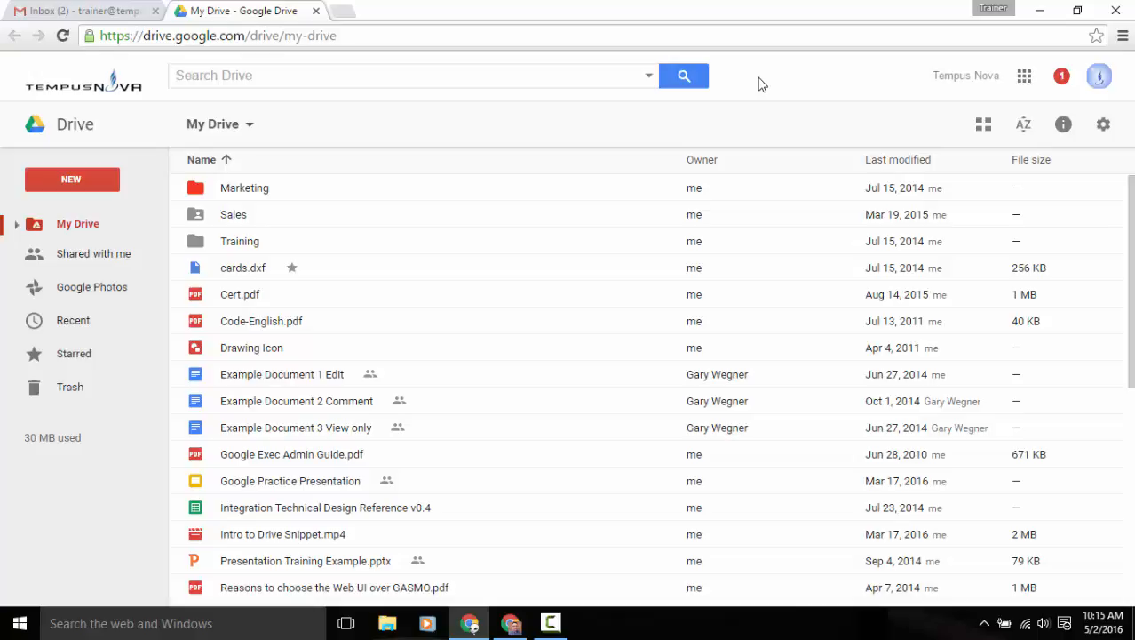
pyautogui.moveTo(386, 501)
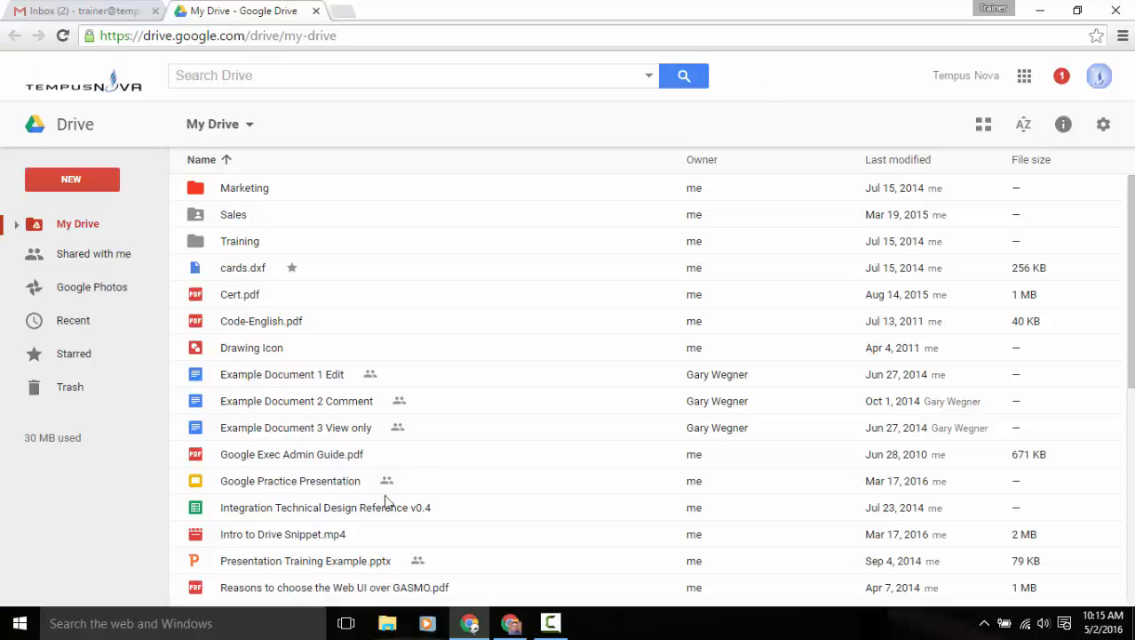
pyautogui.moveTo(409, 589)
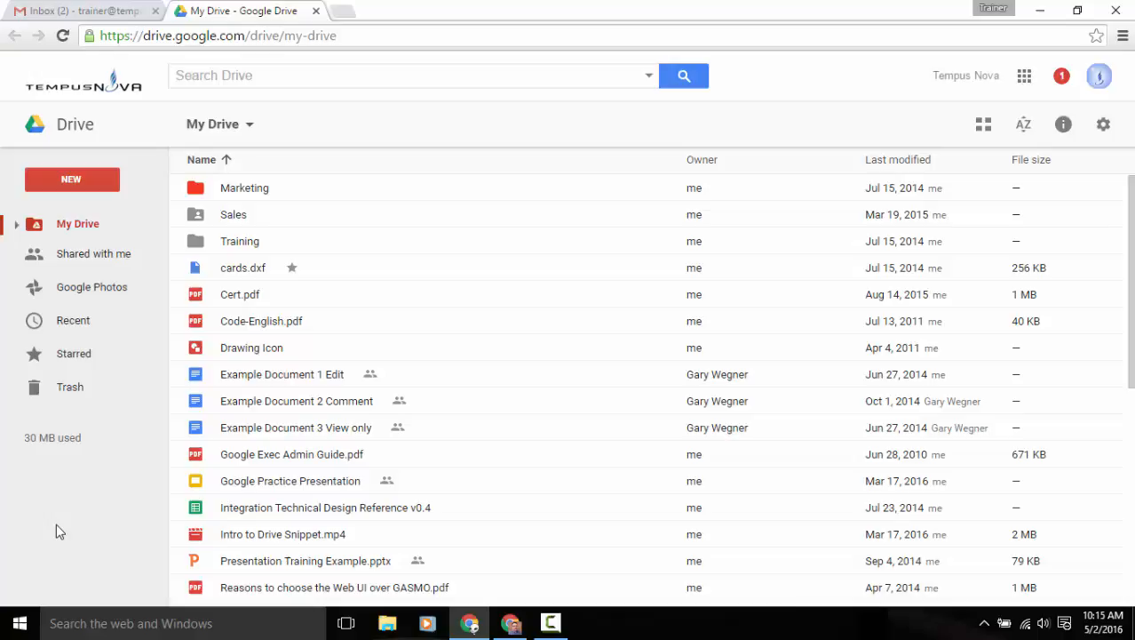
pyautogui.moveTo(74, 530)
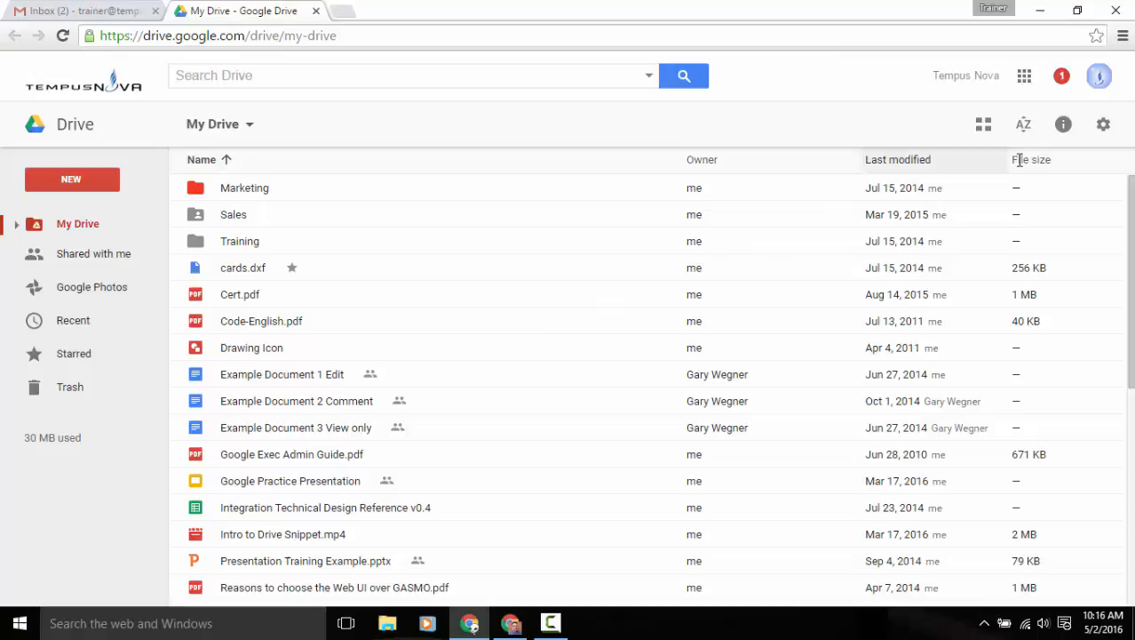
# Enable 'Notify me on this device' under Drive Settings > Notifications for shared items and access requests.
pyautogui.click(1103, 124)
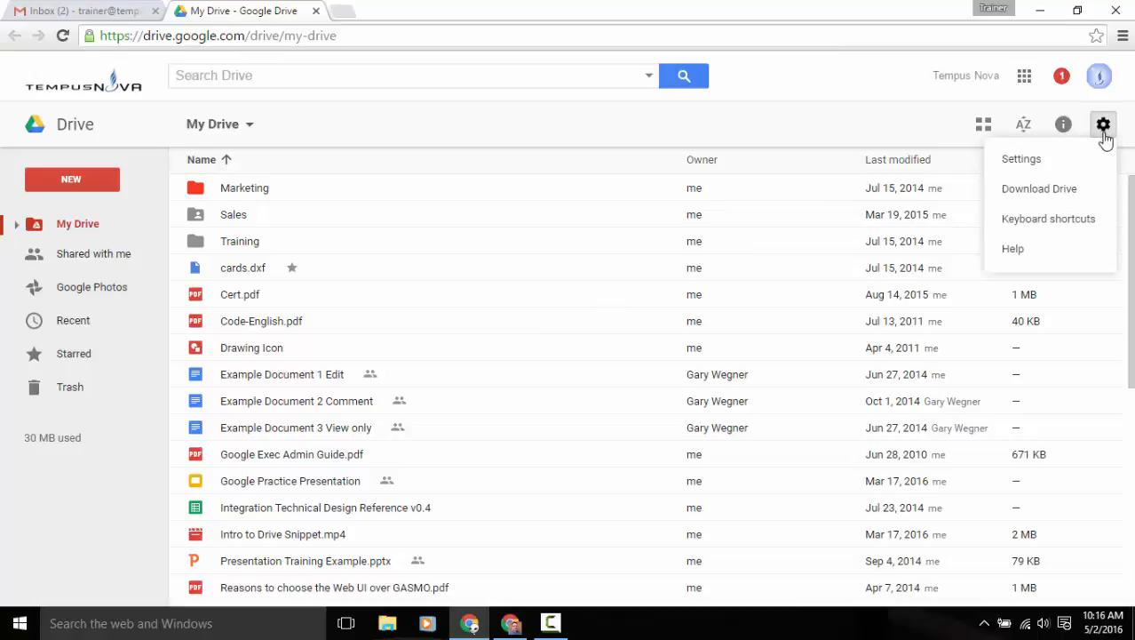
pyautogui.moveTo(1022, 164)
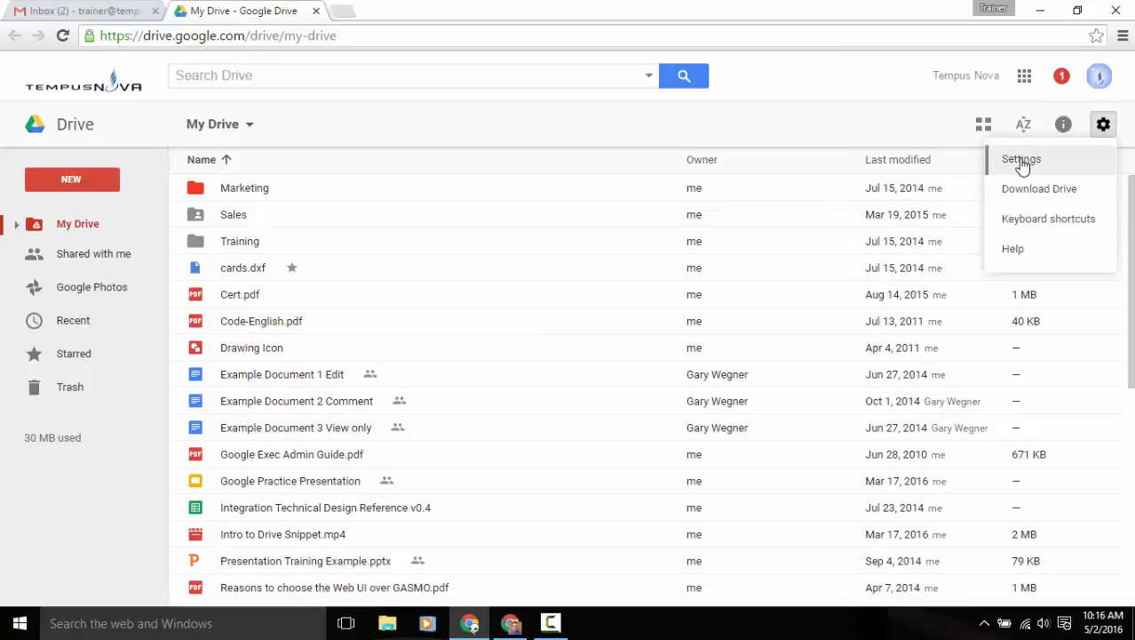
pyautogui.click(1019, 158)
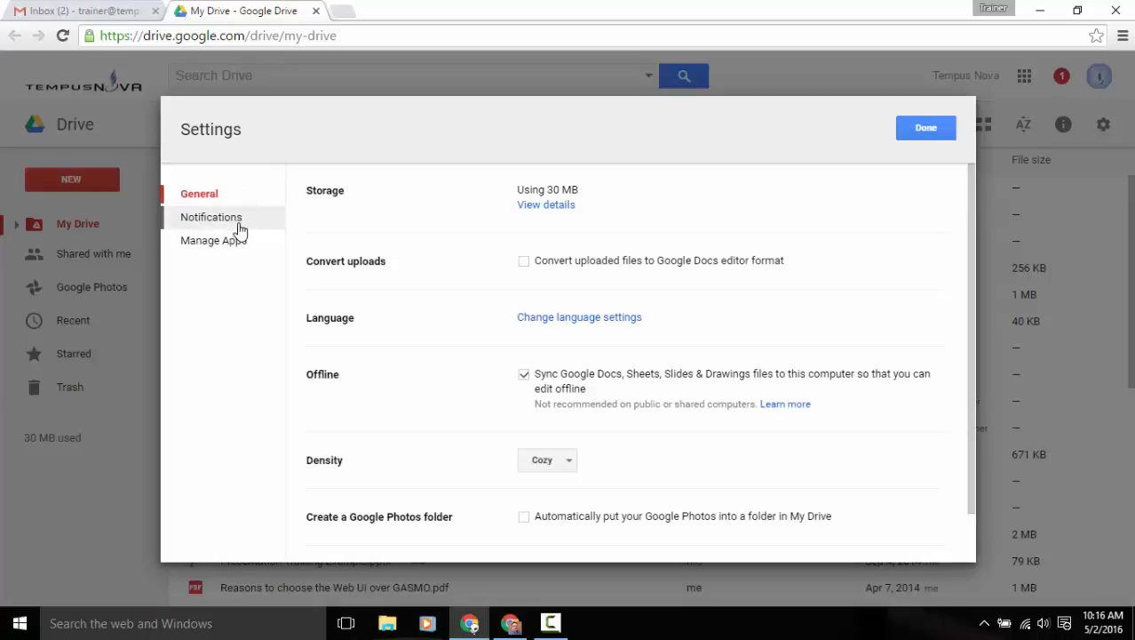
pyautogui.click(212, 217)
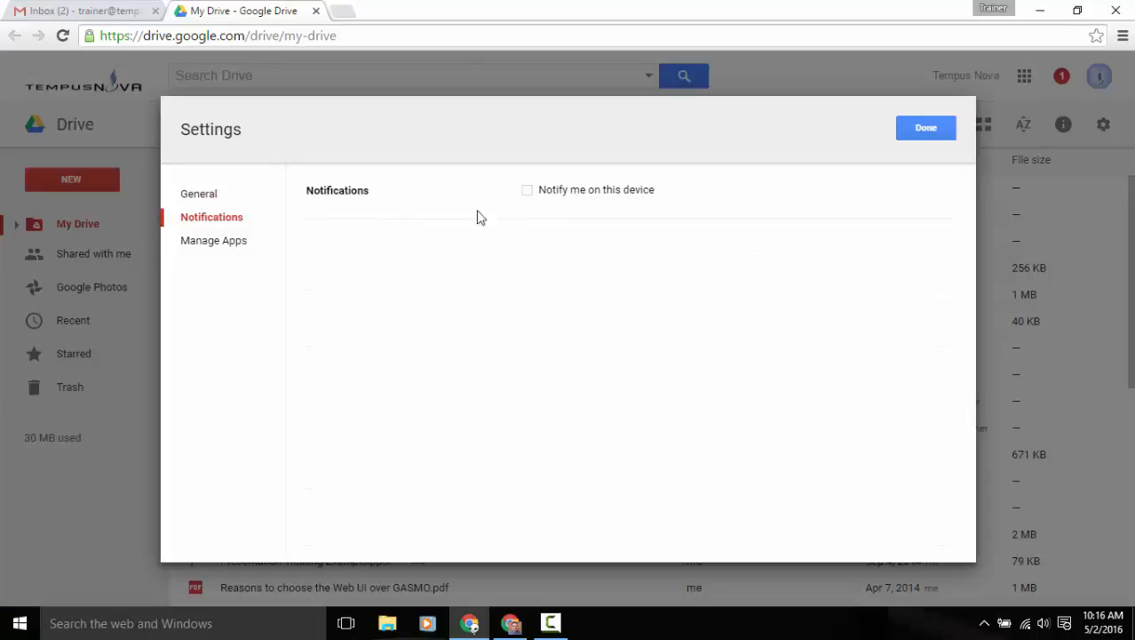
pyautogui.moveTo(562, 211)
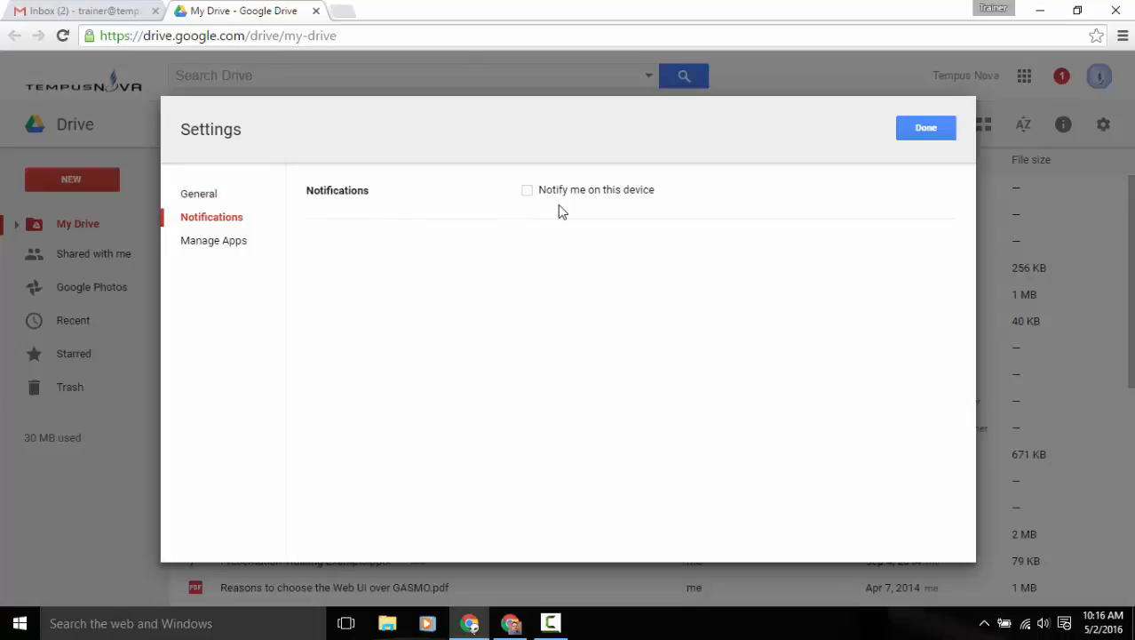
pyautogui.click(526, 188)
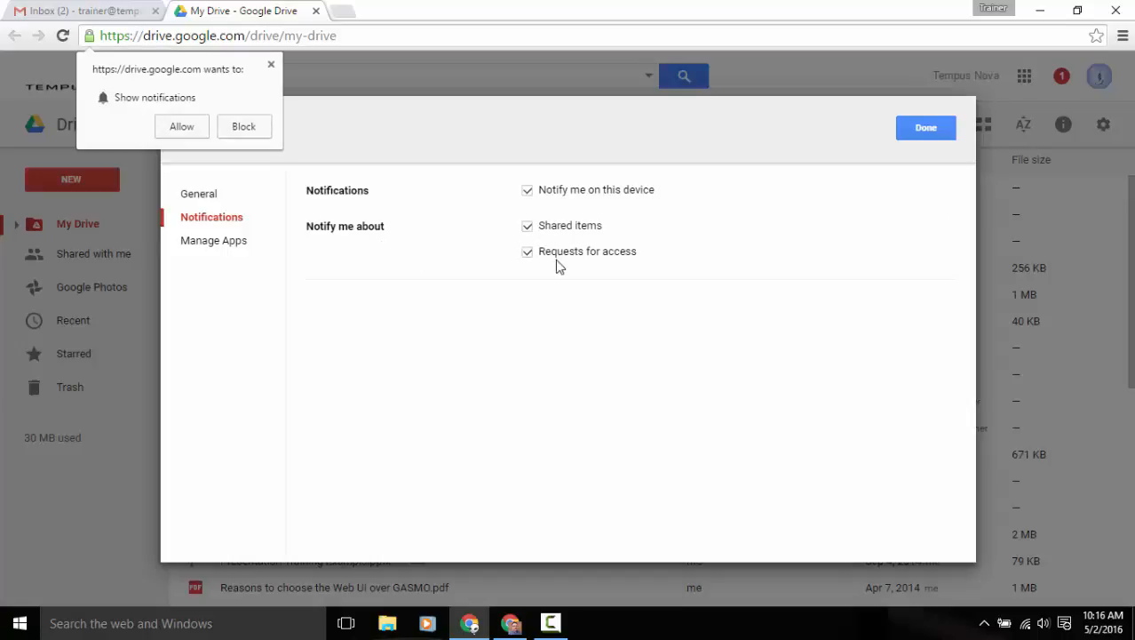
pyautogui.moveTo(222, 151)
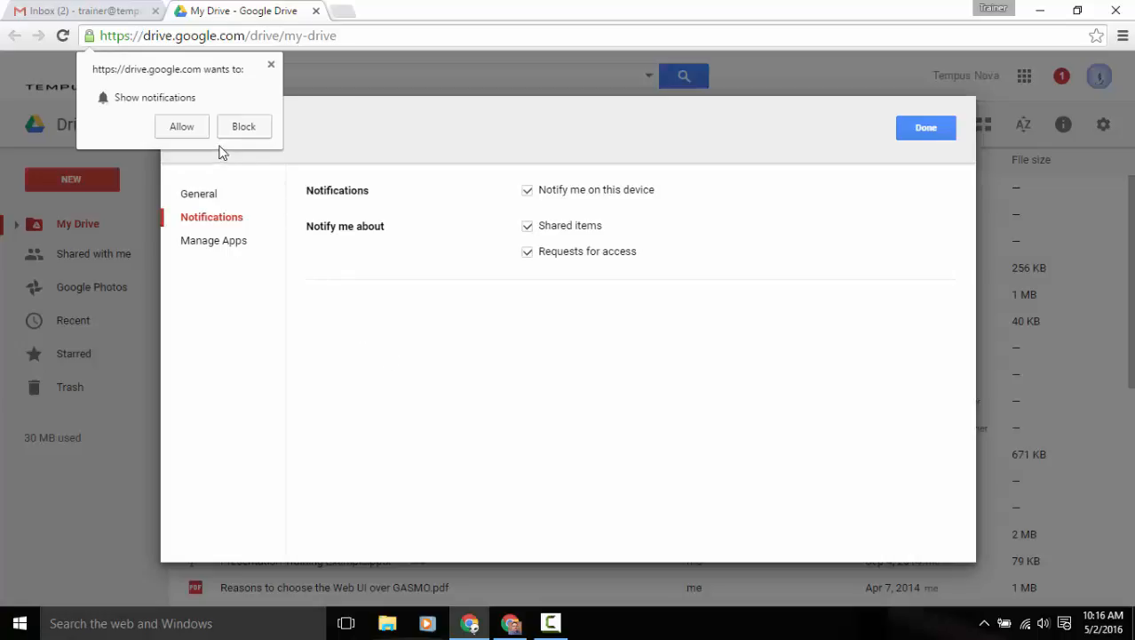
pyautogui.moveTo(217, 149)
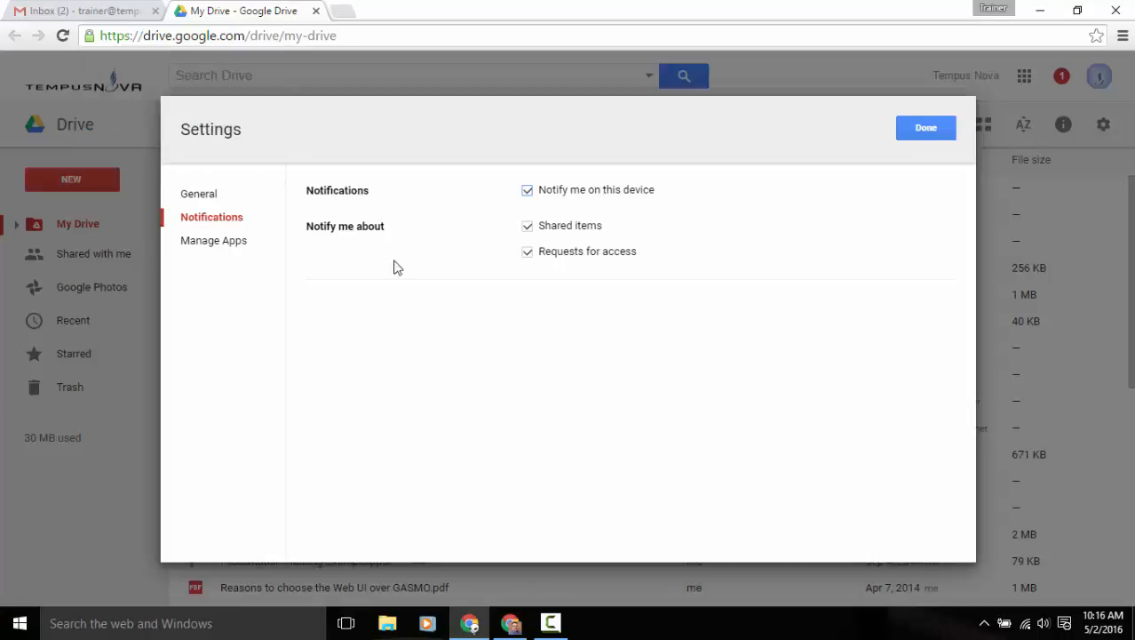
pyautogui.moveTo(599, 241)
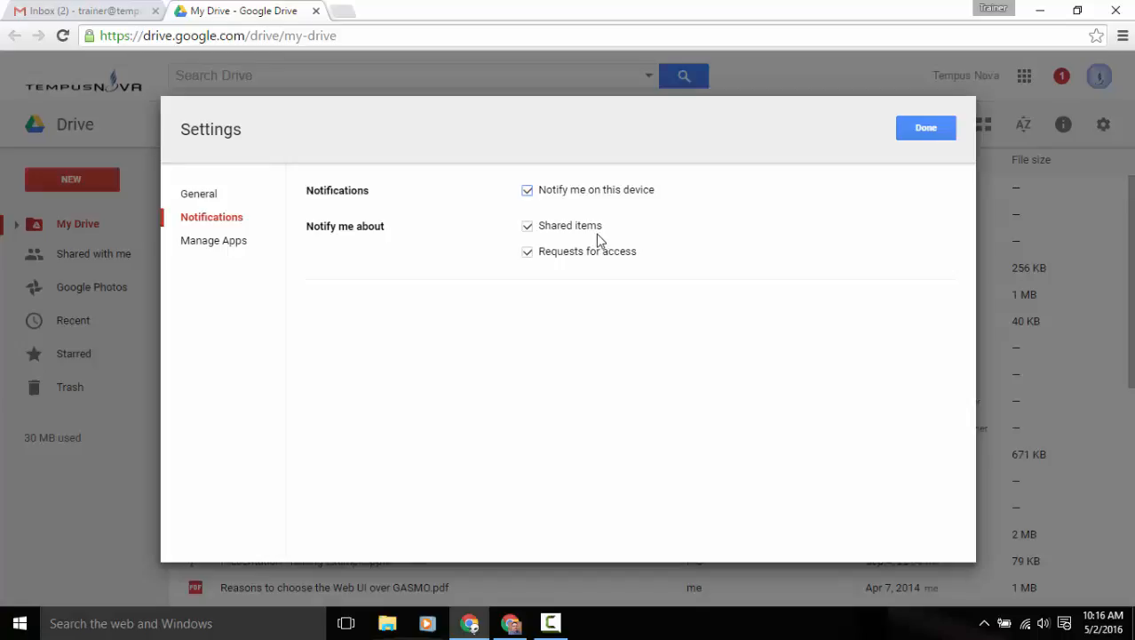
pyautogui.moveTo(980, 149)
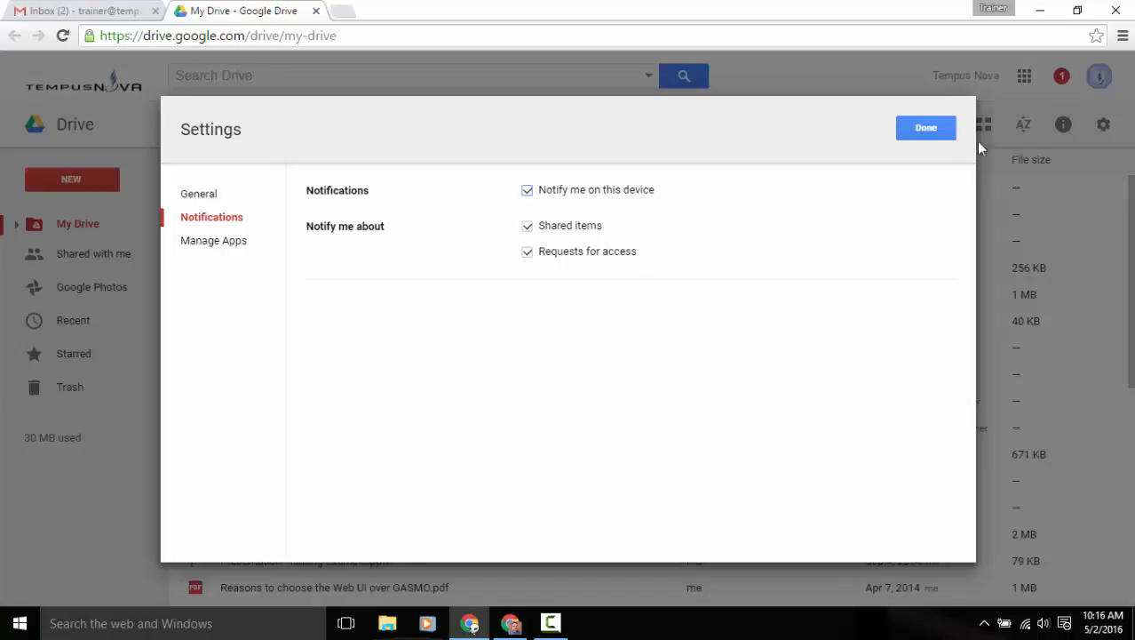
# Close Settings with Done and return to My Drive as the access-request notification arrives.
pyautogui.click(926, 127)
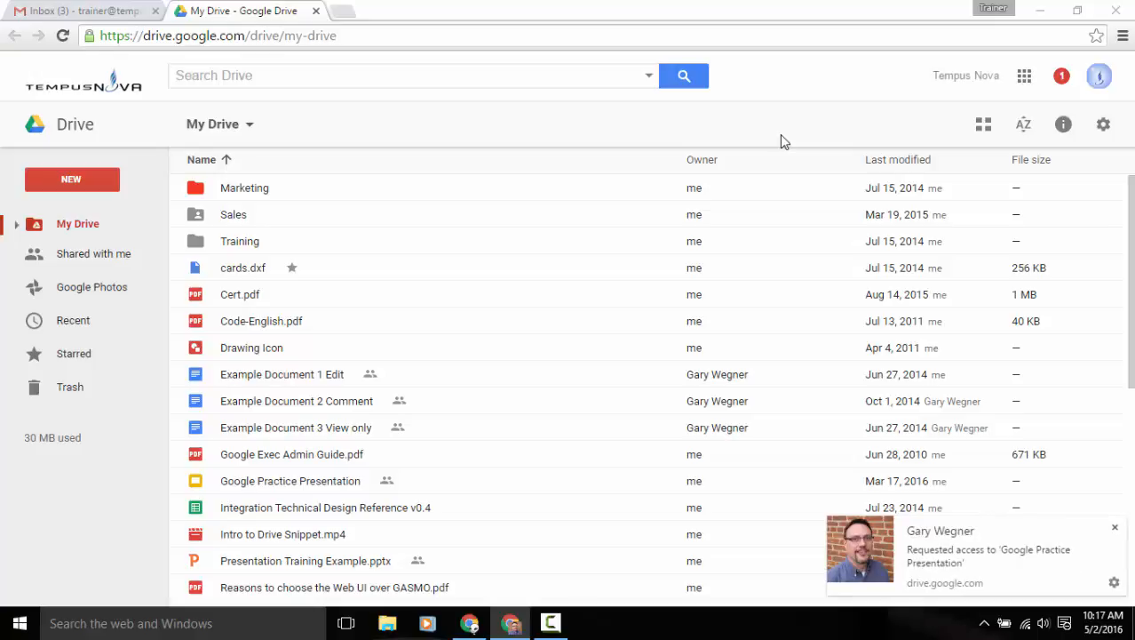
pyautogui.moveTo(860, 549)
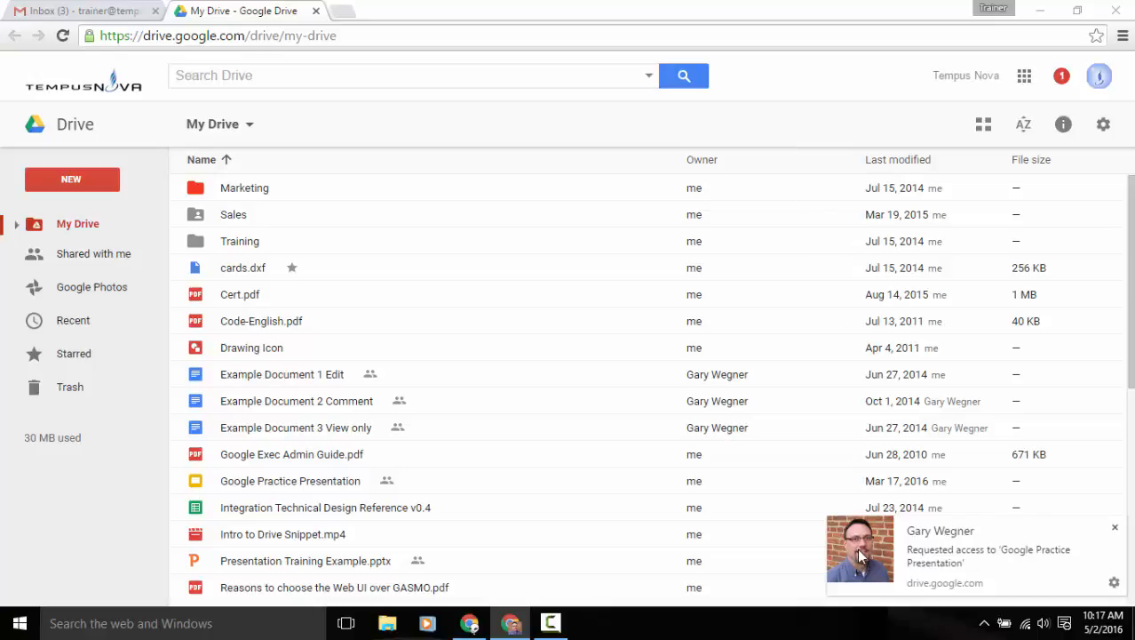
pyautogui.moveTo(995, 571)
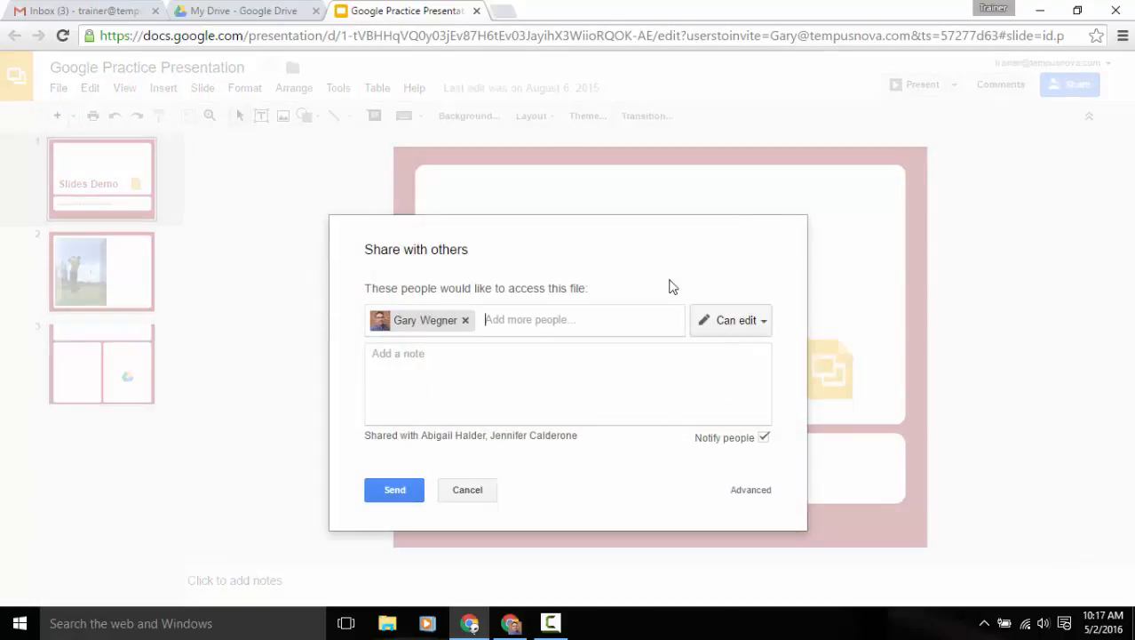
pyautogui.moveTo(426, 337)
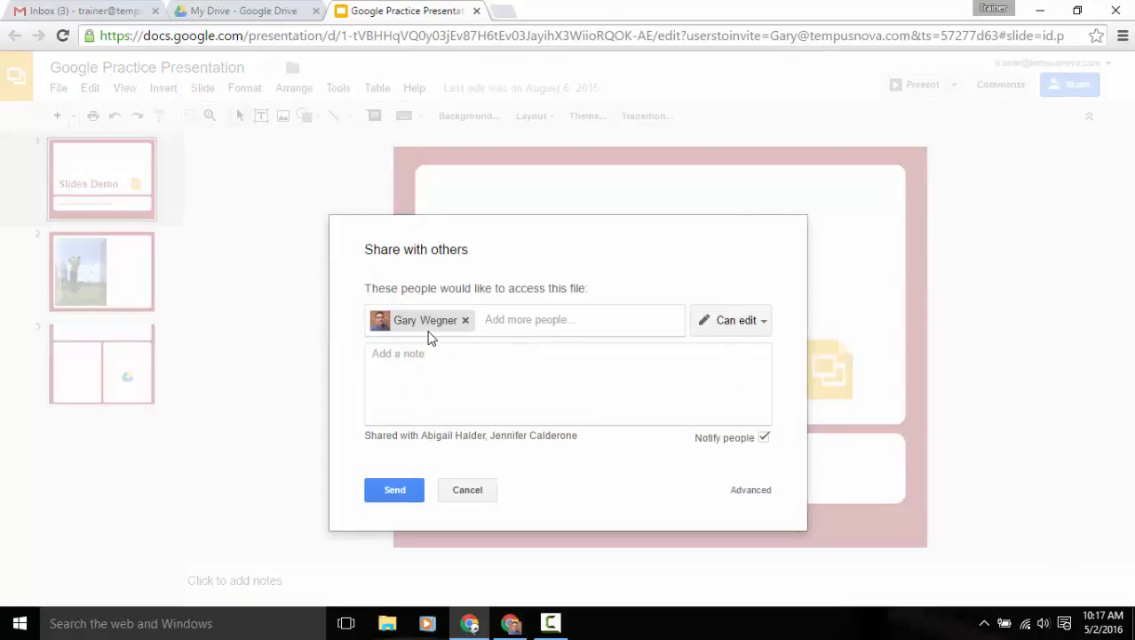
pyautogui.click(732, 320)
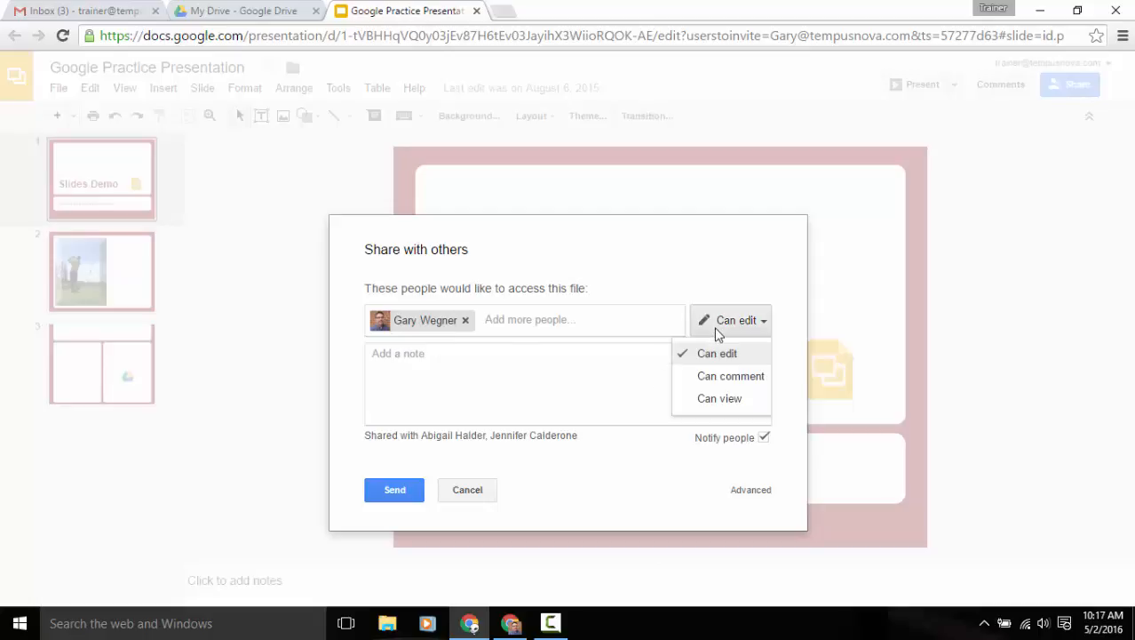